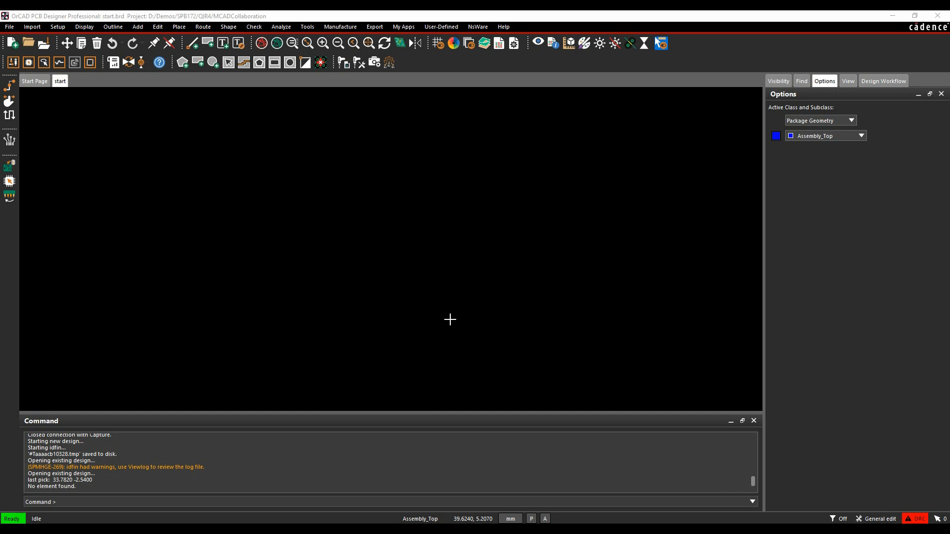
pyautogui.moveTo(381, 67)
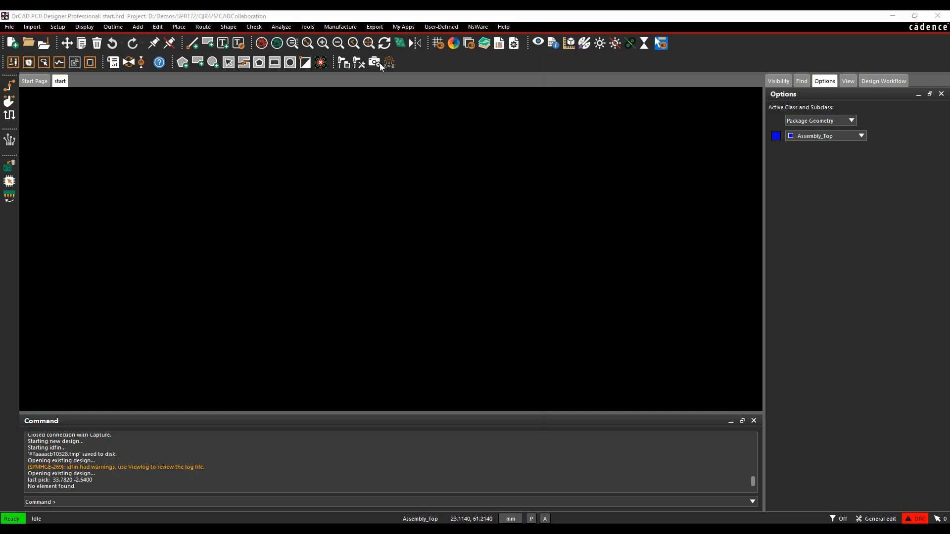
# Step: Open the MCAD Collaboration panel from the Tools menu and bring up its Setup
pyautogui.click(307, 26)
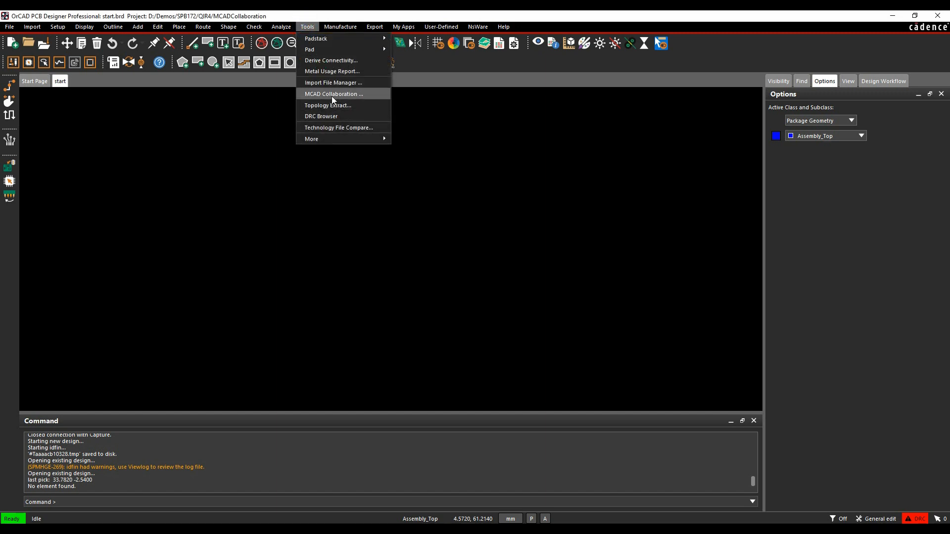
pyautogui.click(333, 94)
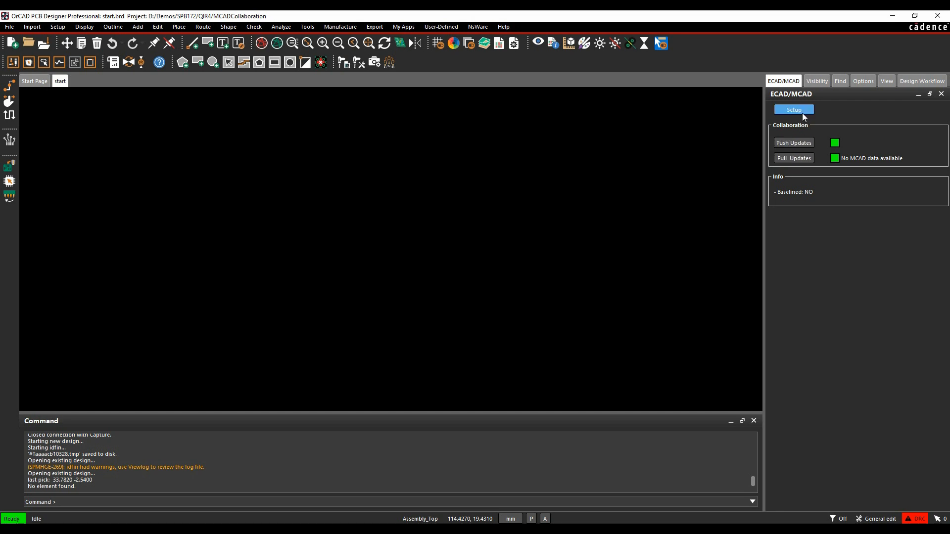
pyautogui.click(793, 109)
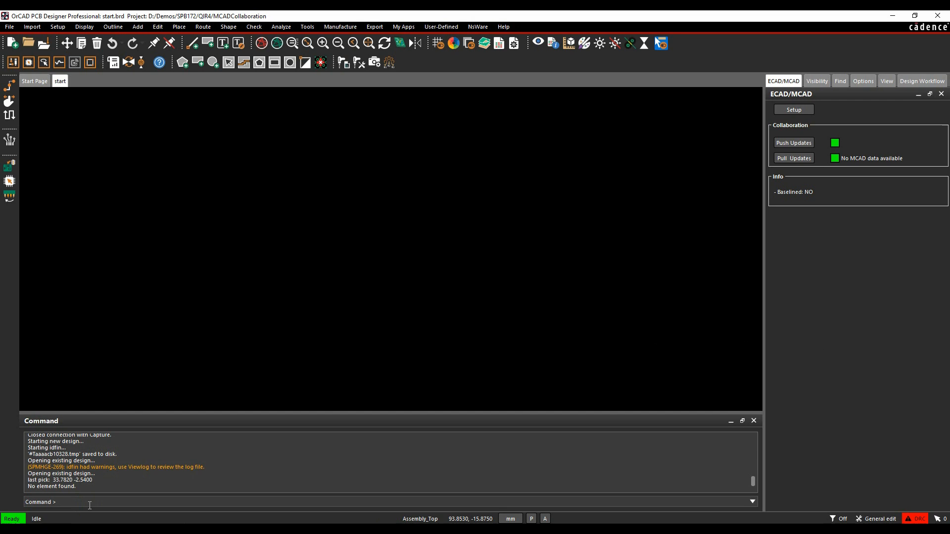
# Step: Run the 'replay base' script so Pull Updates reports new MCAD data
pyautogui.write('replay')
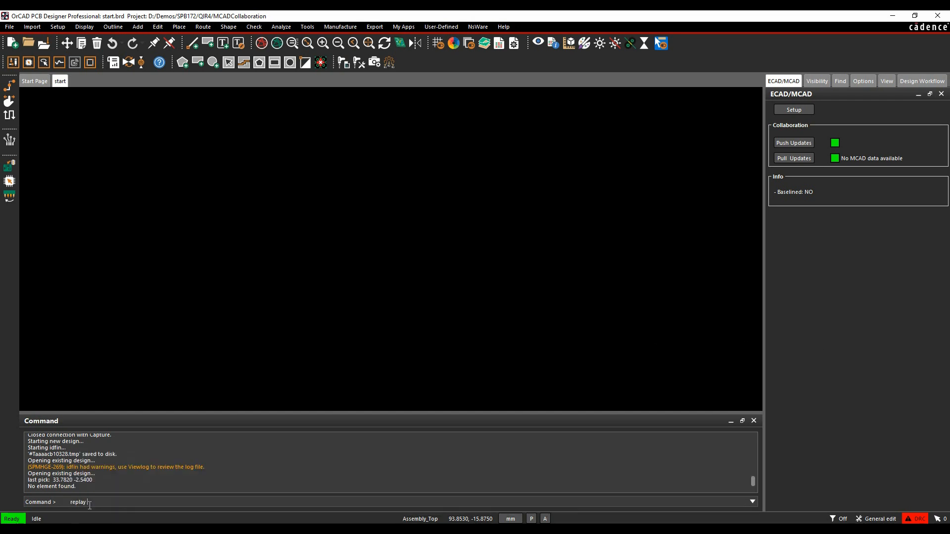
pyautogui.write('base')
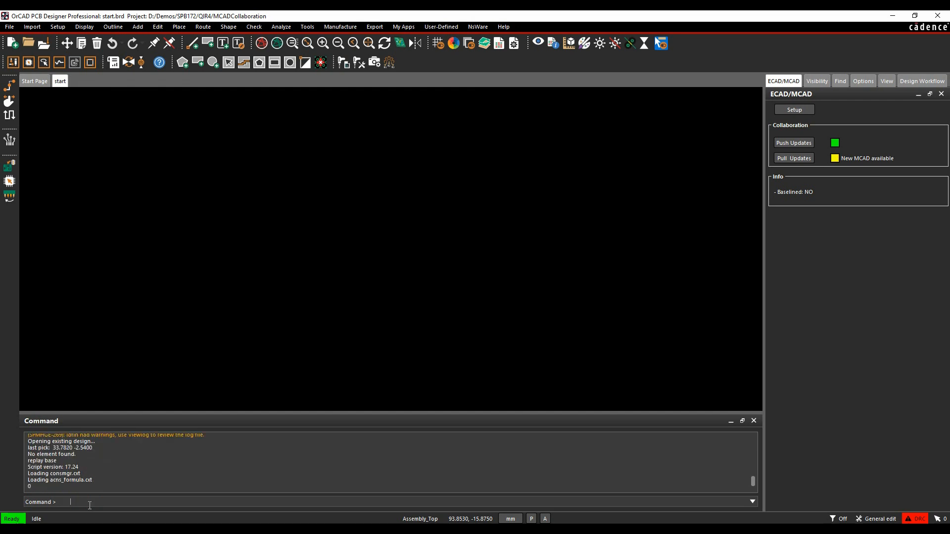
pyautogui.moveTo(791, 233)
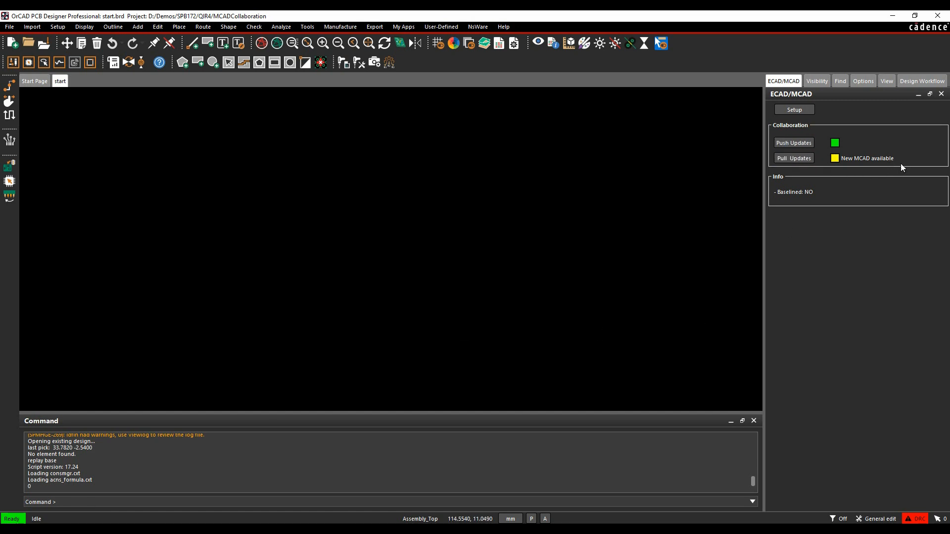
pyautogui.click(794, 159)
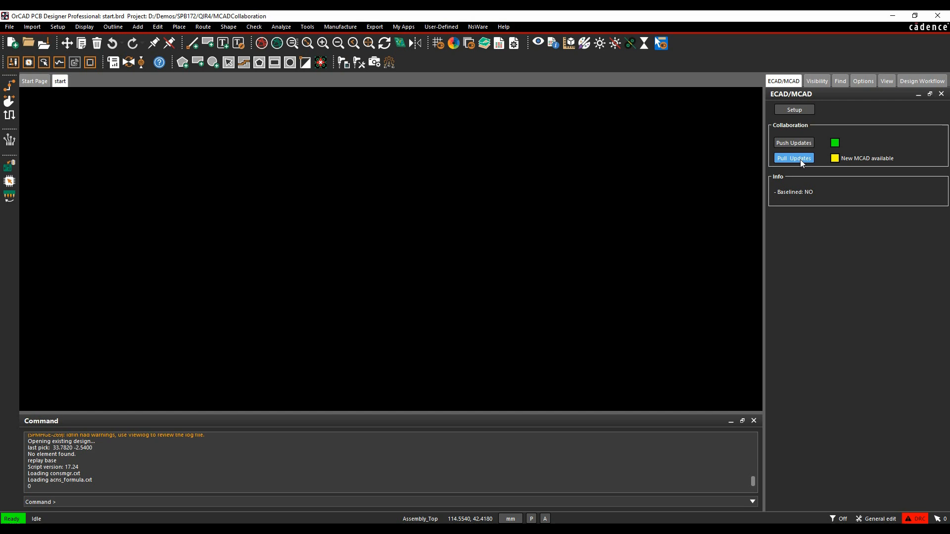
# Step: Pull the triangular outline with D2, D3 and D4 placements and apply them
pyautogui.click(793, 158)
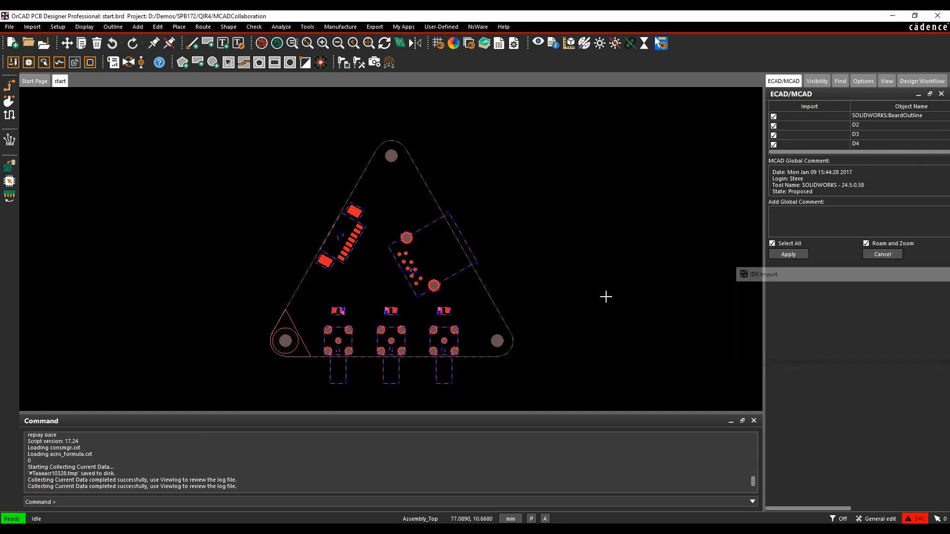
pyautogui.moveTo(551, 126)
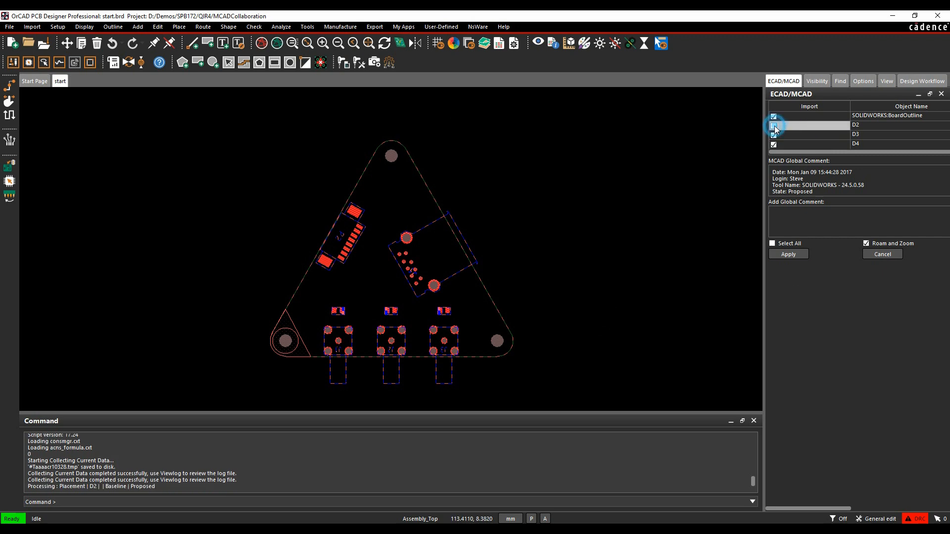
pyautogui.click(774, 125)
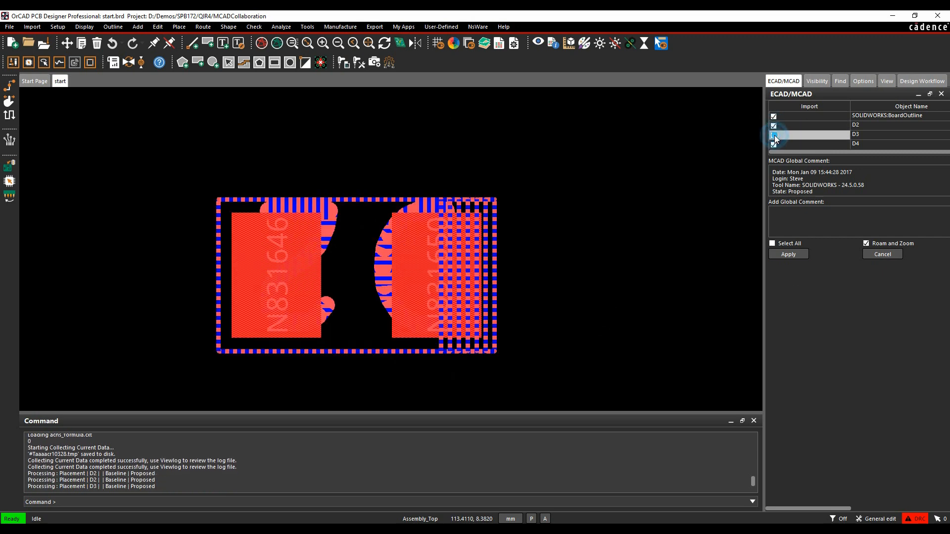
pyautogui.click(774, 134)
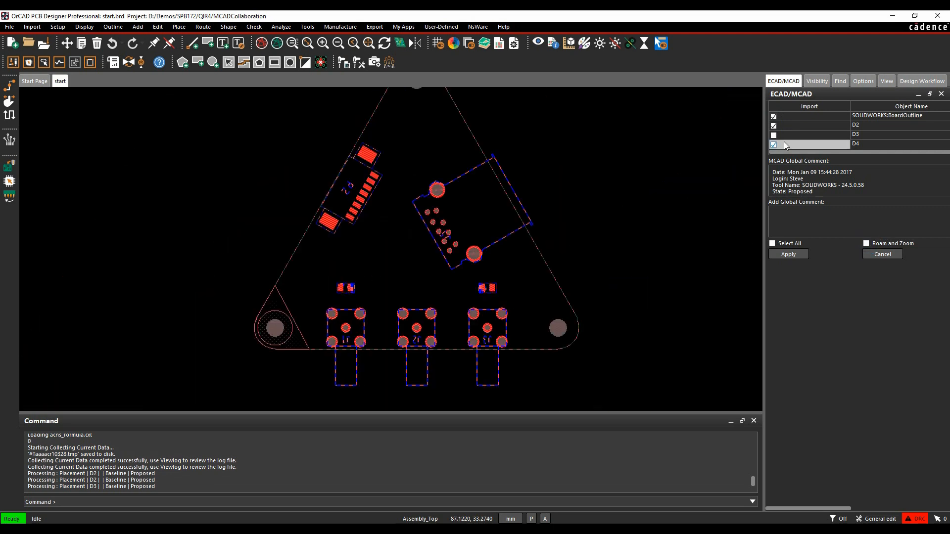
pyautogui.click(772, 243)
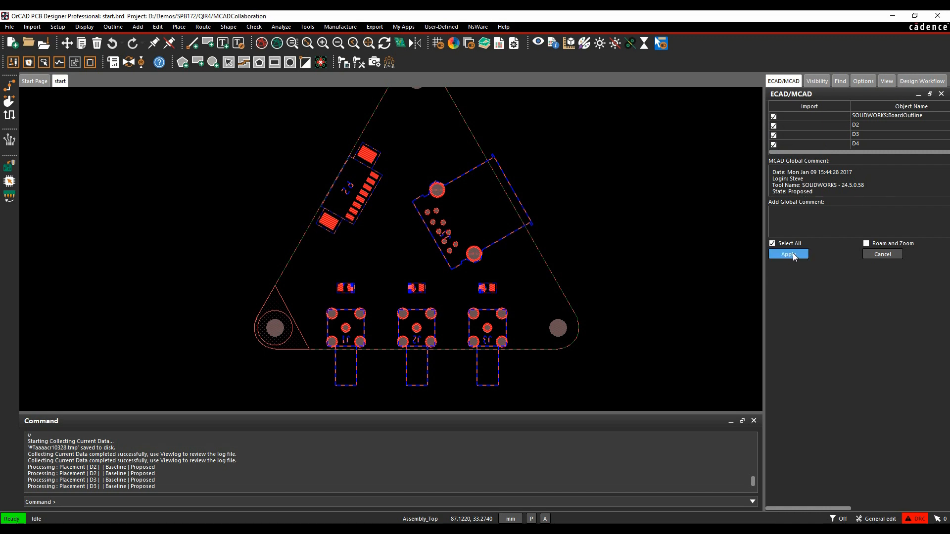
pyautogui.click(788, 254)
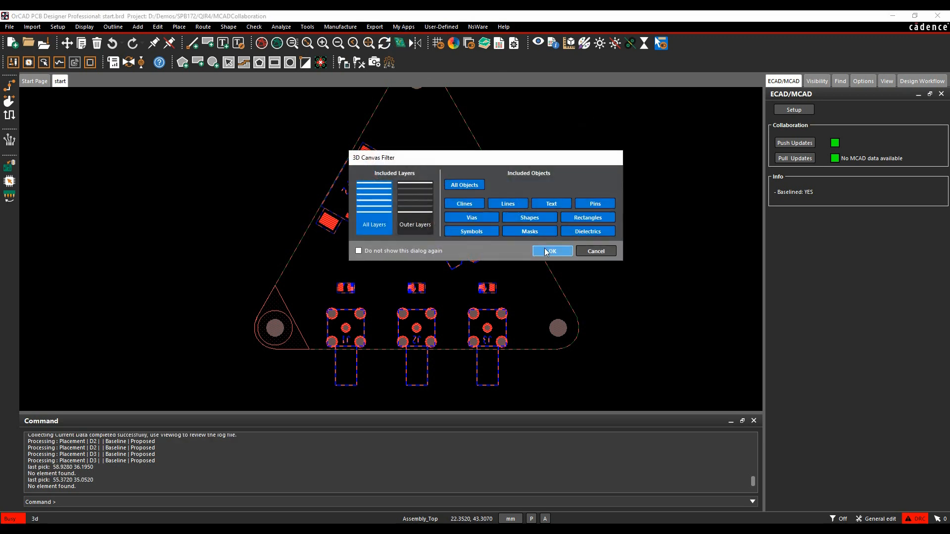
# Step: Orbit the 3D board to view the connector side and enclosure corner, then close
pyautogui.click(551, 251)
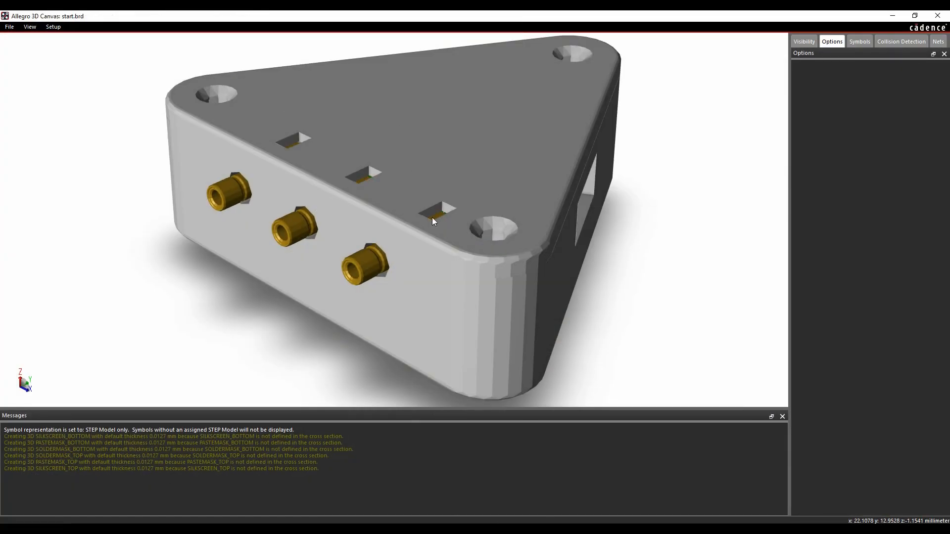
pyautogui.moveTo(433, 221); pyautogui.dragTo(498, 332)
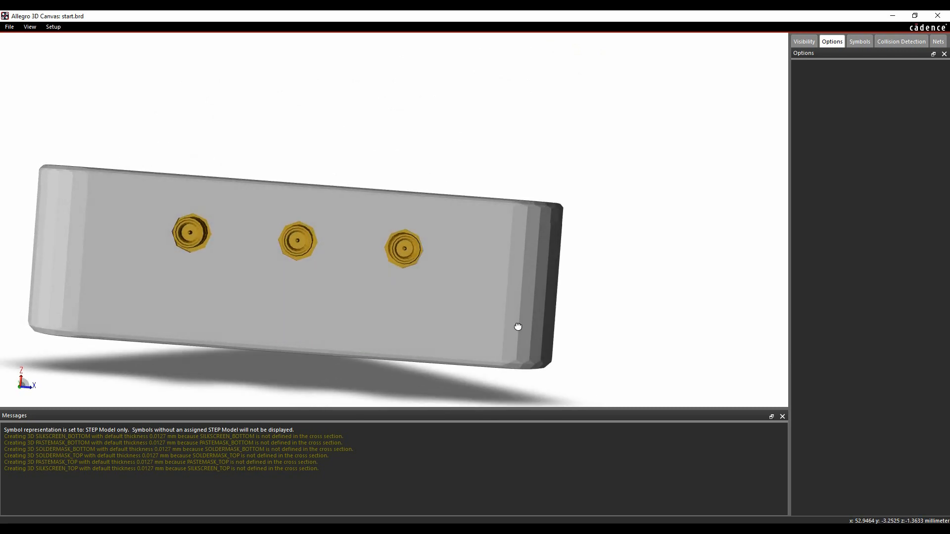
pyautogui.moveTo(518, 327); pyautogui.dragTo(446, 334)
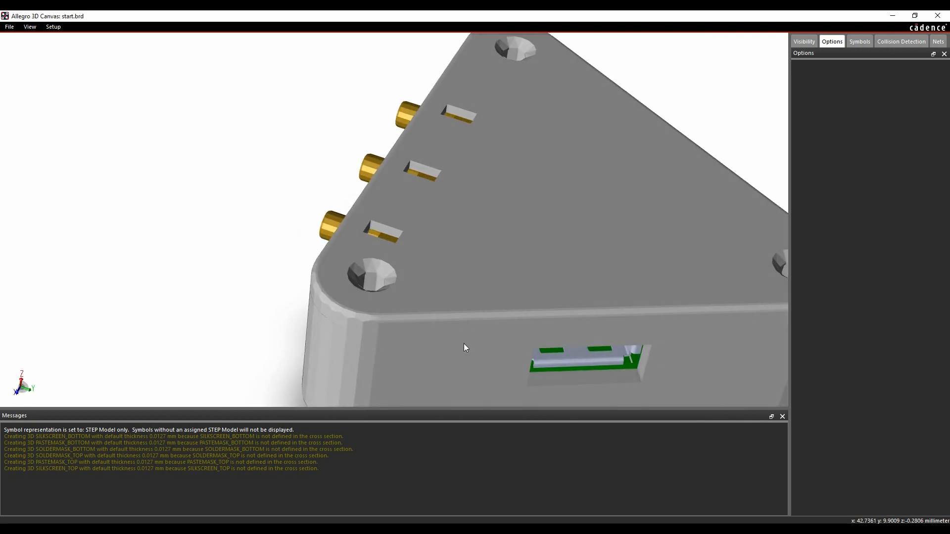
pyautogui.click(859, 41)
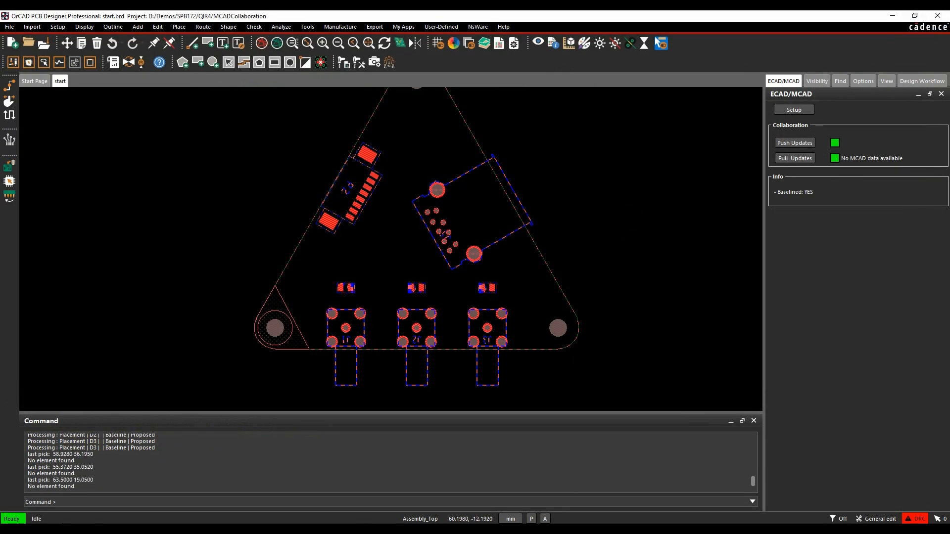
# Step: Run the 'replay update' script from the command line
pyautogui.click(72, 502)
pyautogui.write('replay')
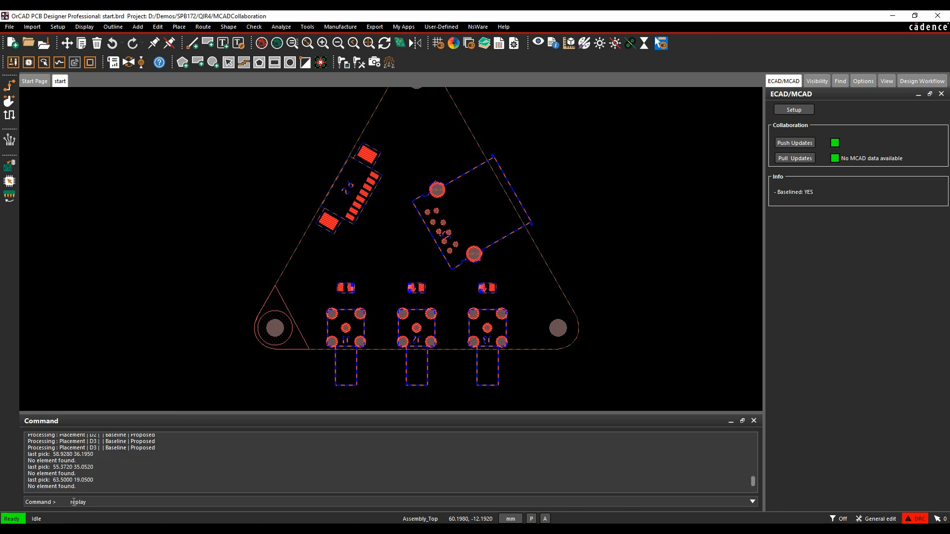
pyautogui.write('update')
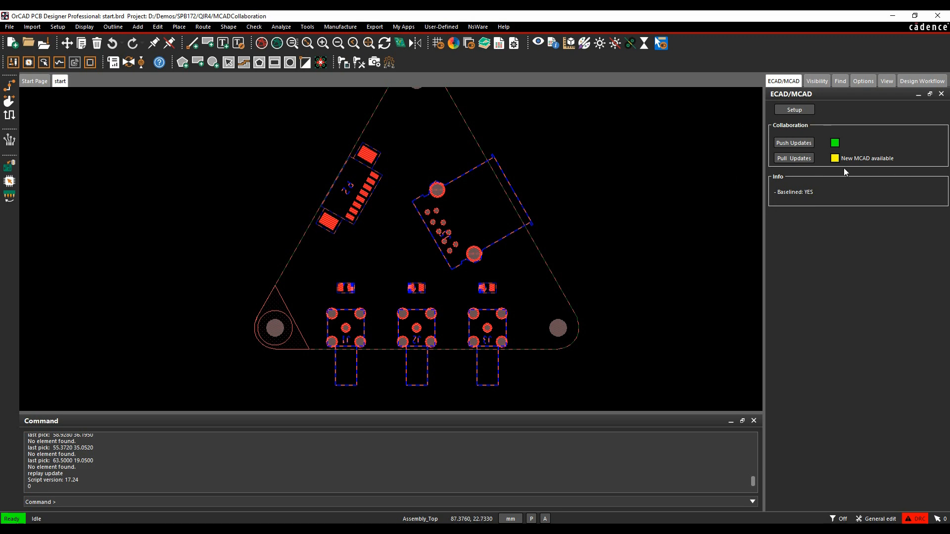
# Step: Leave J1–J3 unchecked, add comment 'J1-J3 position ok leave as is', and apply
pyautogui.click(793, 159)
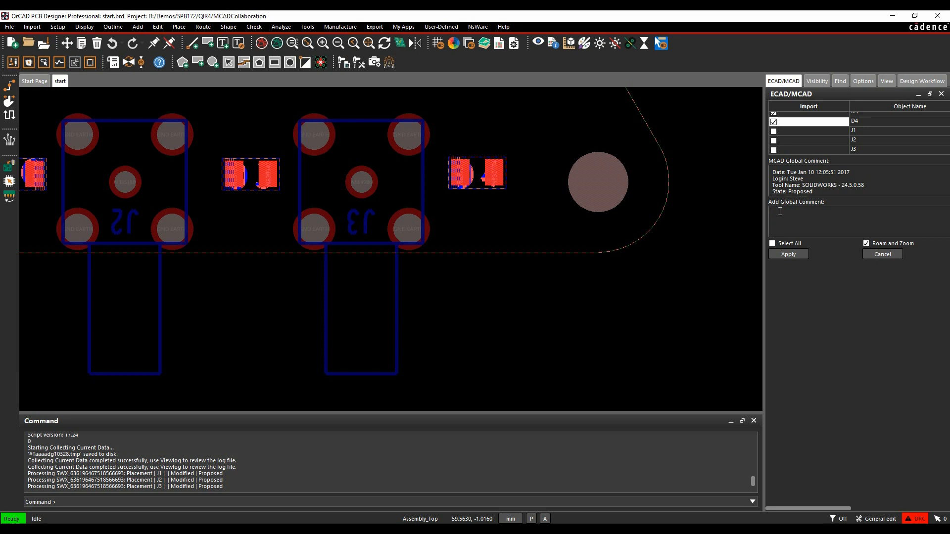
pyautogui.write('J1-J3')
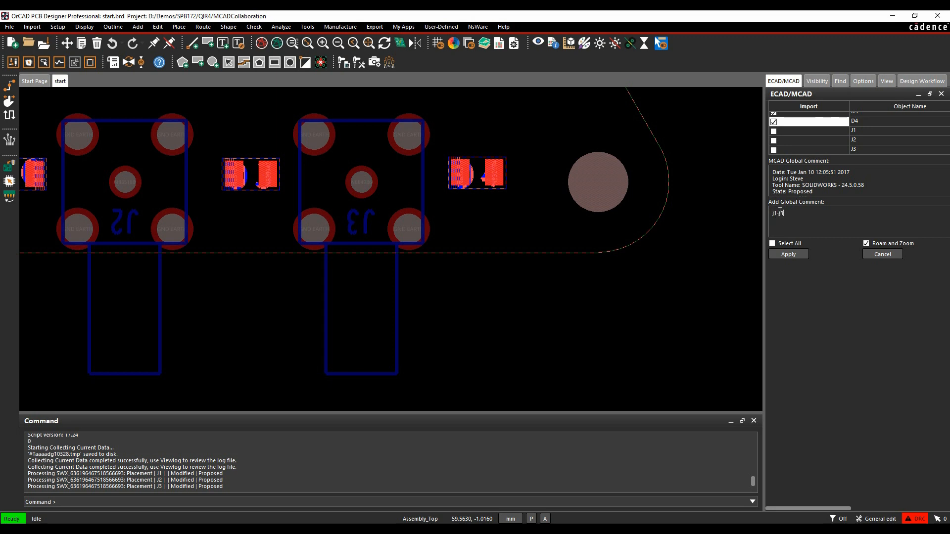
pyautogui.write('position')
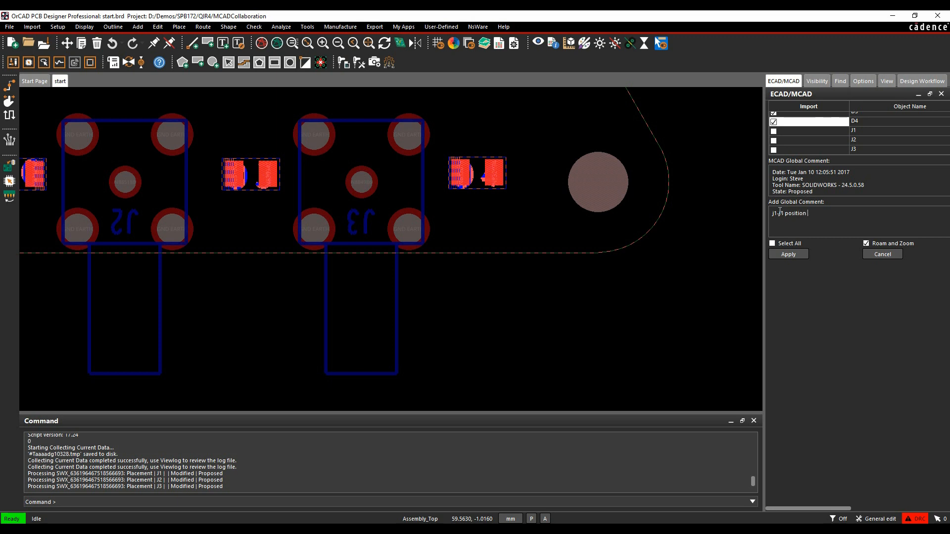
pyautogui.write('ok leave as is')
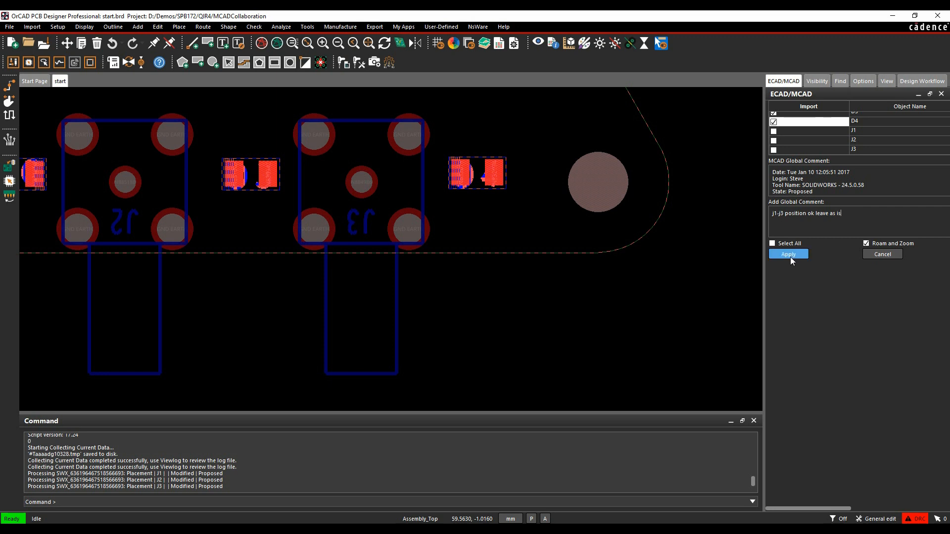
pyautogui.click(788, 254)
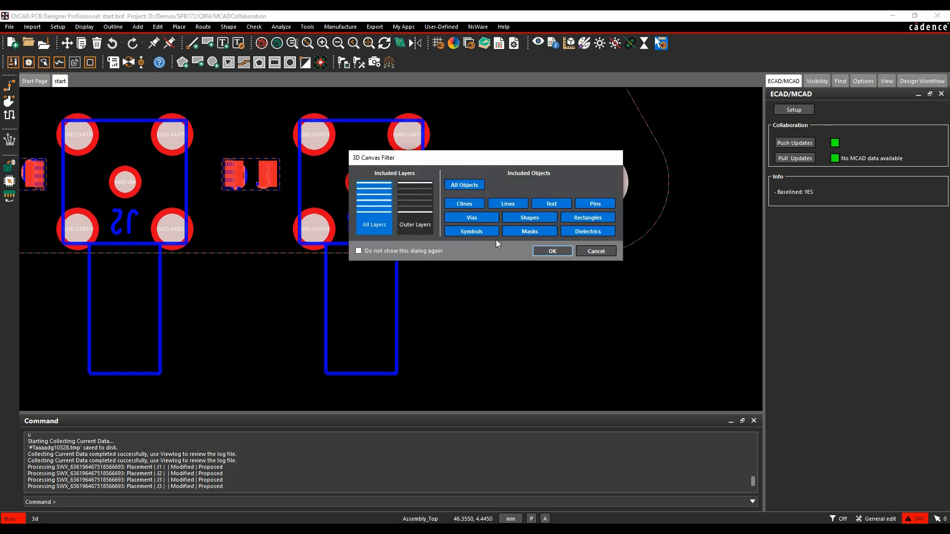
# Step: Open the 3D view of the board and tile it beside the layout
pyautogui.click(550, 250)
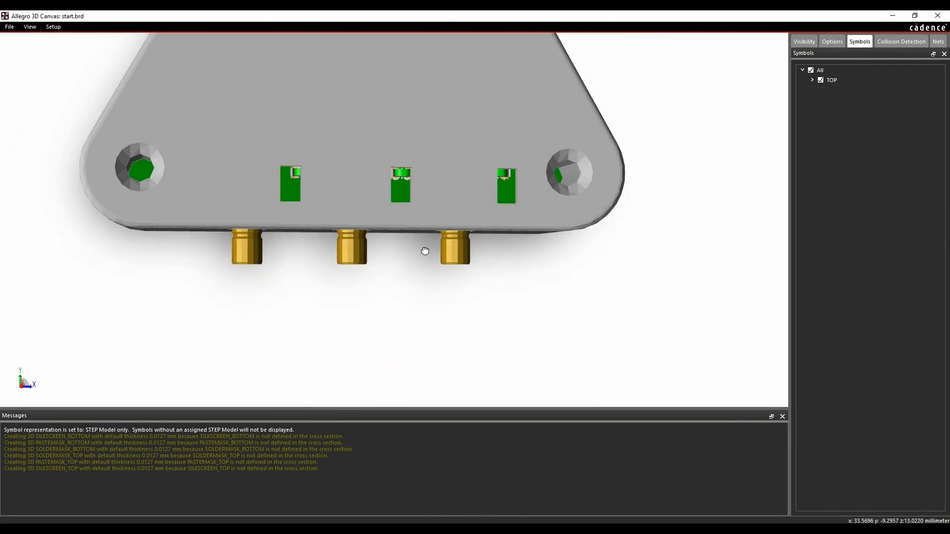
pyautogui.click(30, 27)
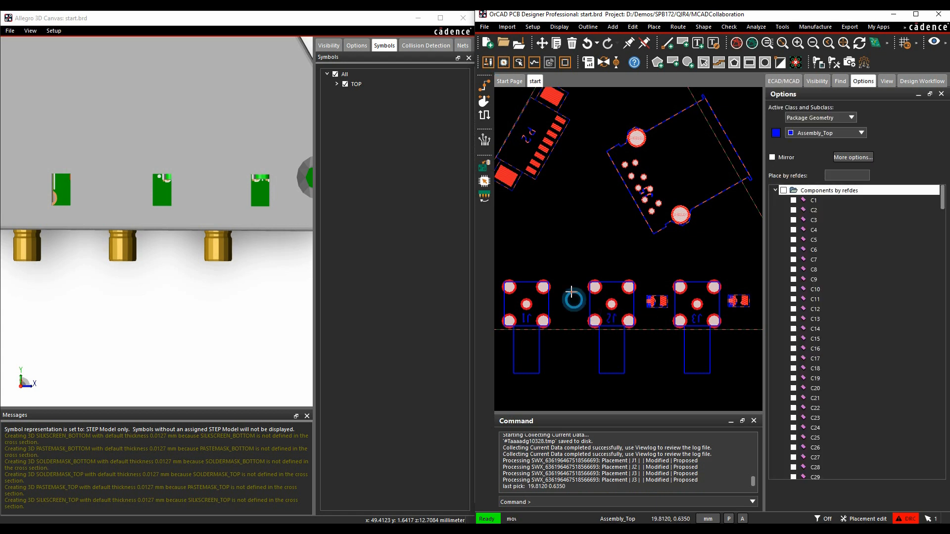
# Step: Move an LED beside its connector, rotating it while placing
pyautogui.click(571, 293)
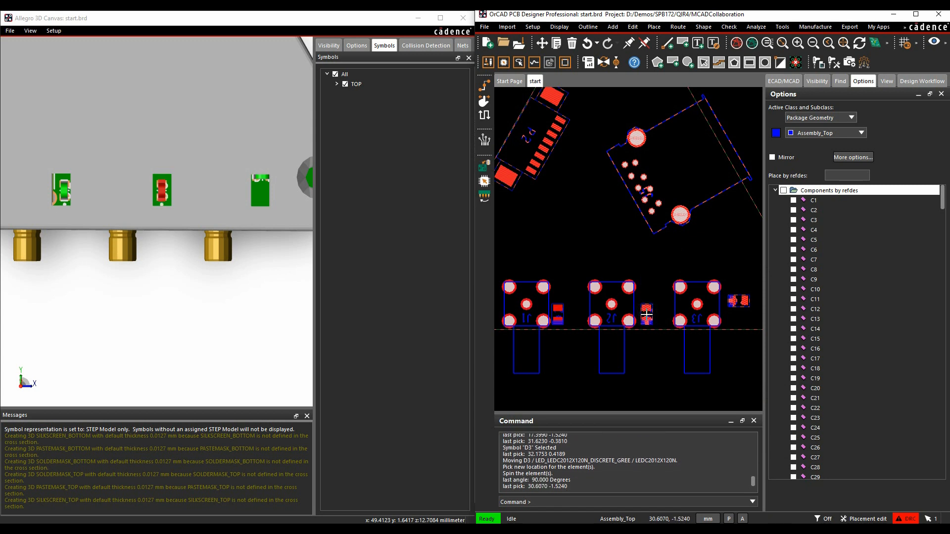
pyautogui.rightClick(646, 312)
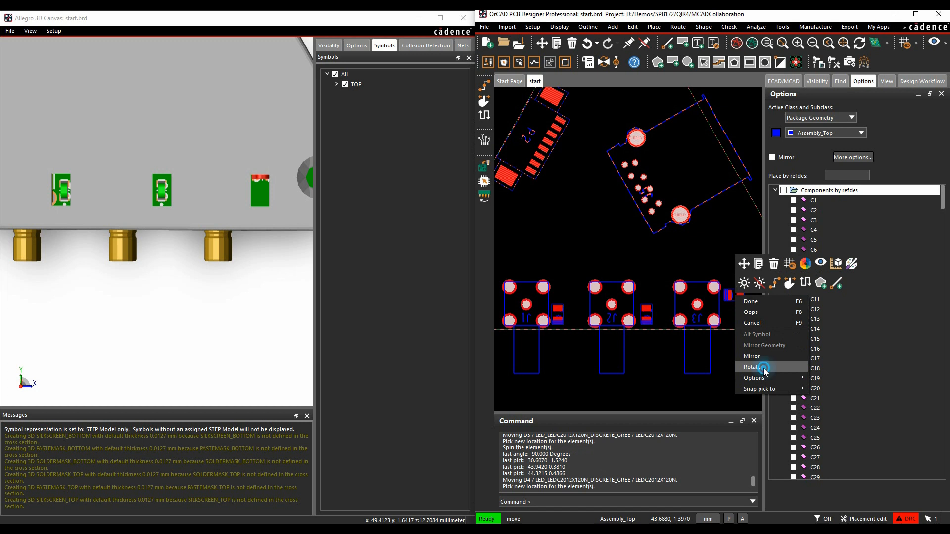
pyautogui.click(754, 366)
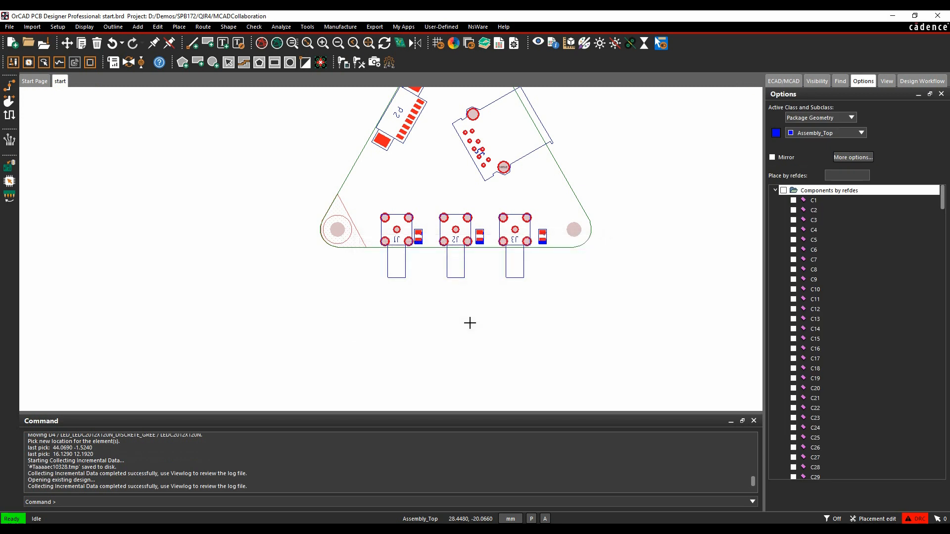
pyautogui.moveTo(230, 194)
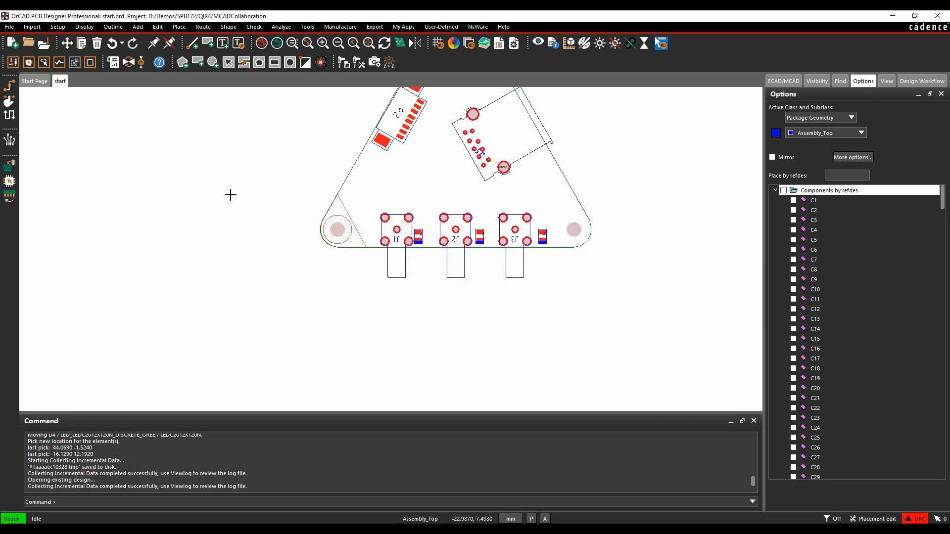